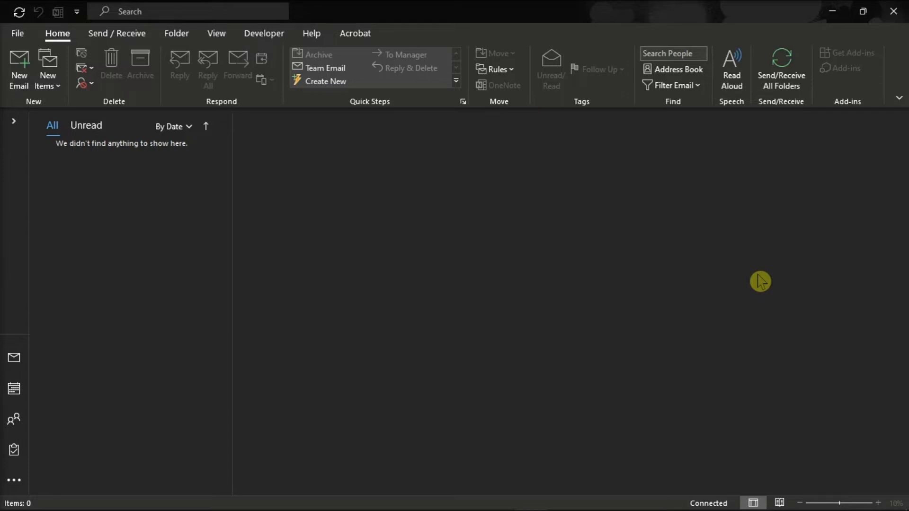
mouse_move(91, 168)
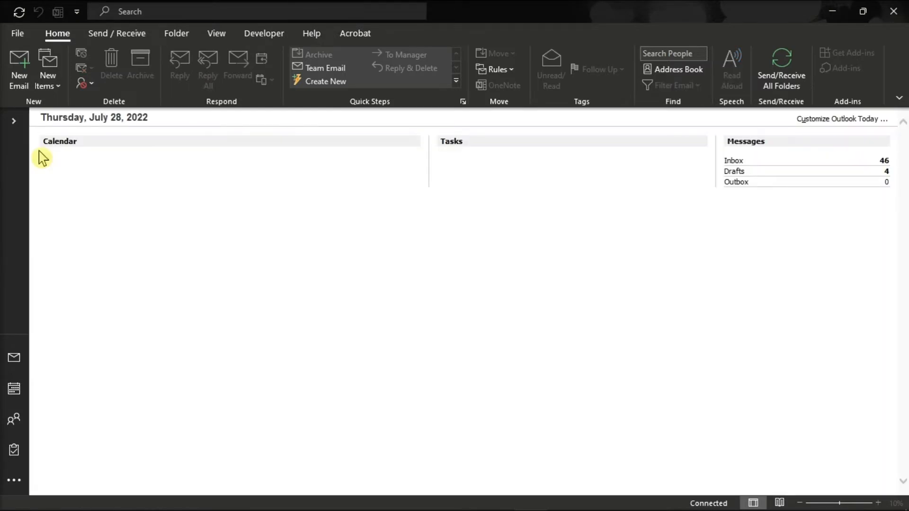
mouse_move(824, 125)
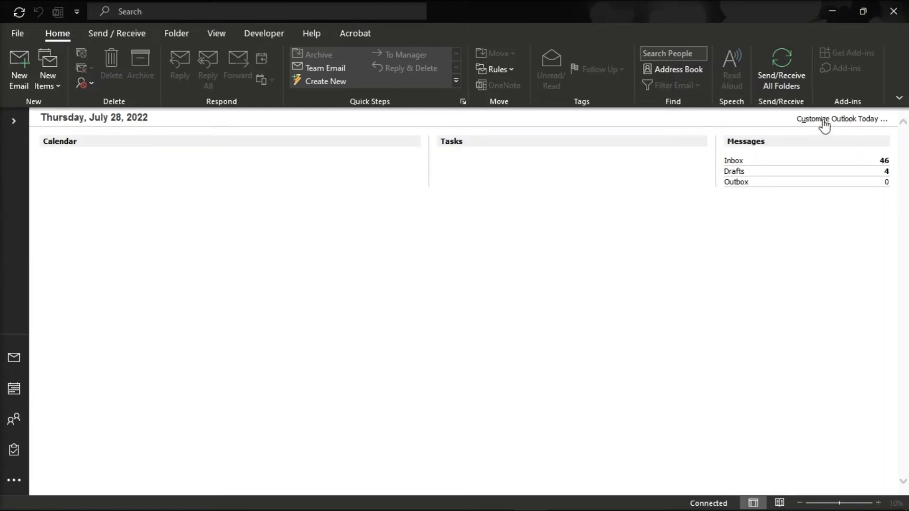
mouse_move(847, 123)
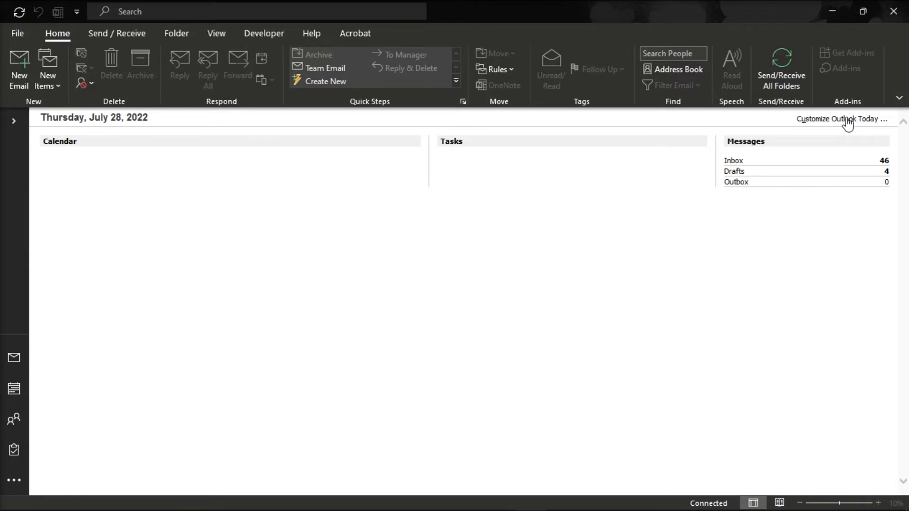
Enable 'When starting, go directly to Outlook Today' in Customize Outlook Today and save
click(841, 119)
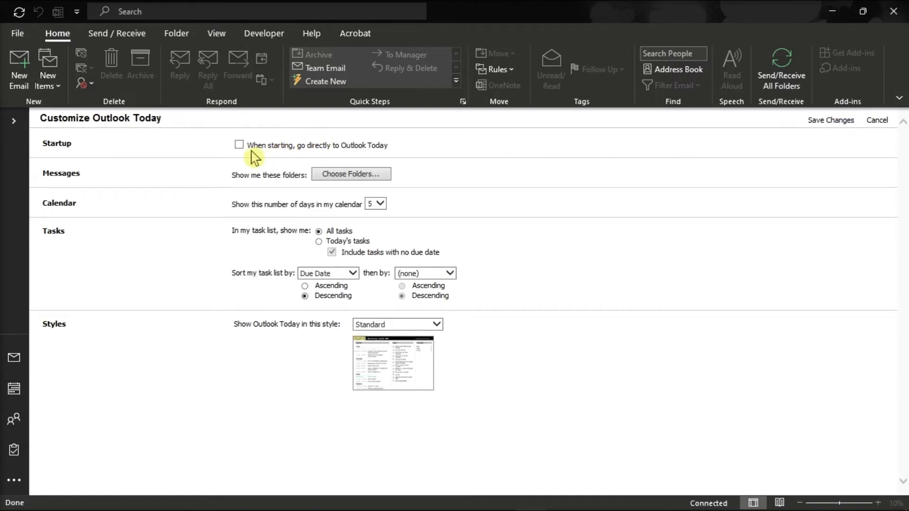
click(239, 145)
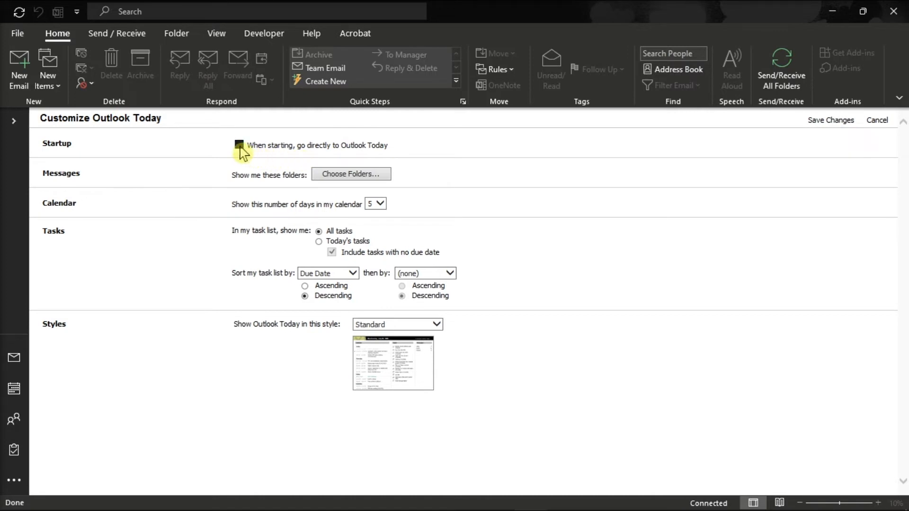
click(238, 145)
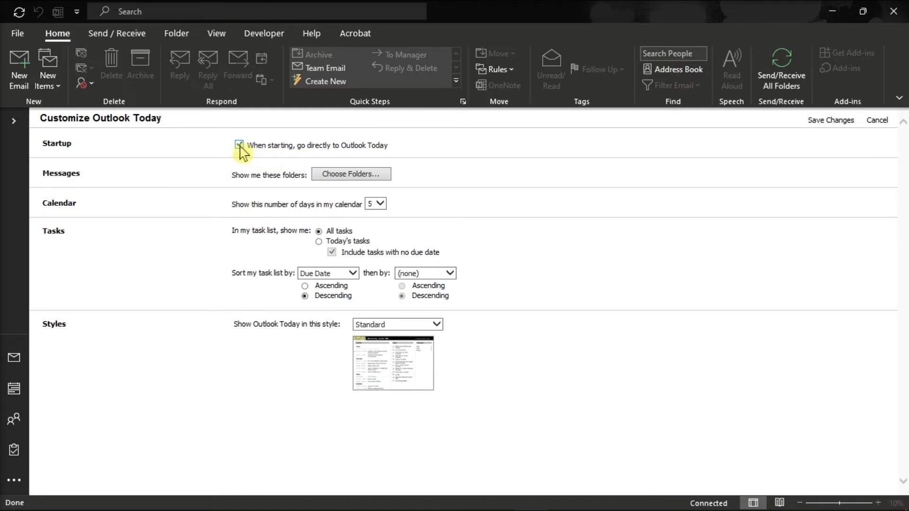
click(239, 145)
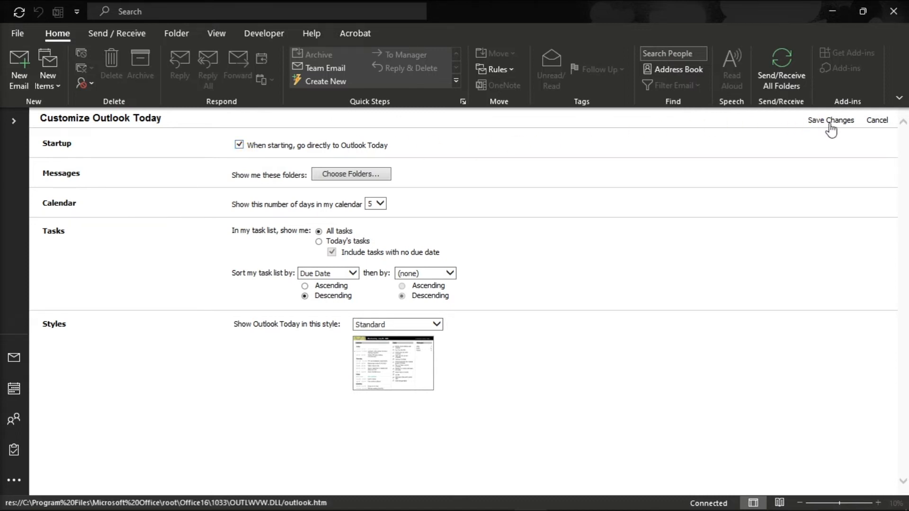
click(829, 120)
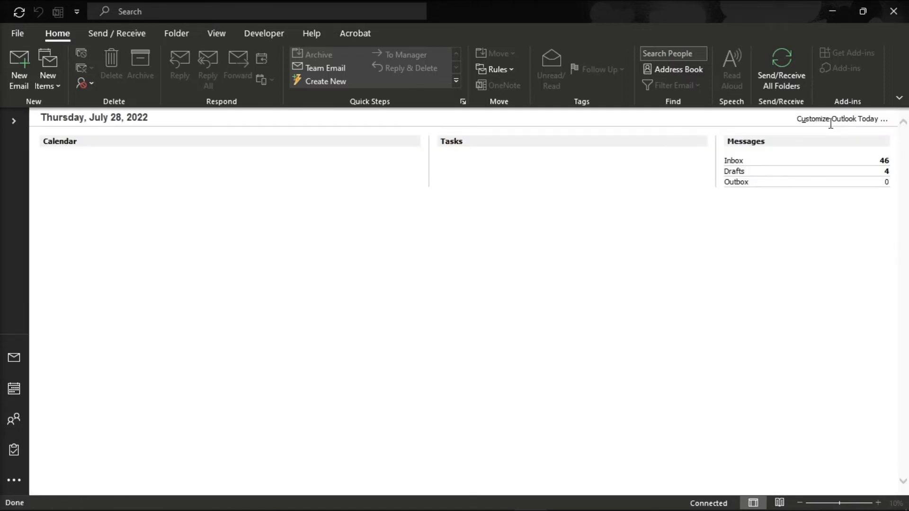
Show the File backstage Account Information page
click(13, 358)
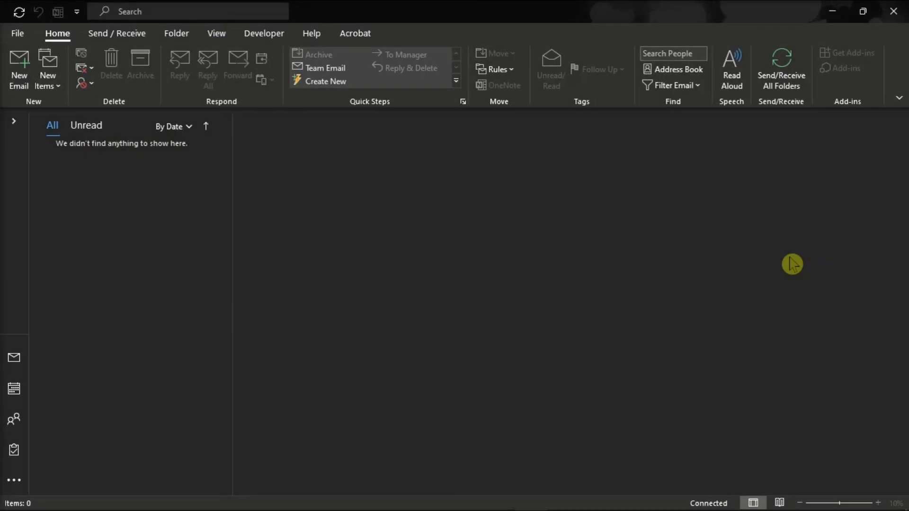
mouse_move(252, 178)
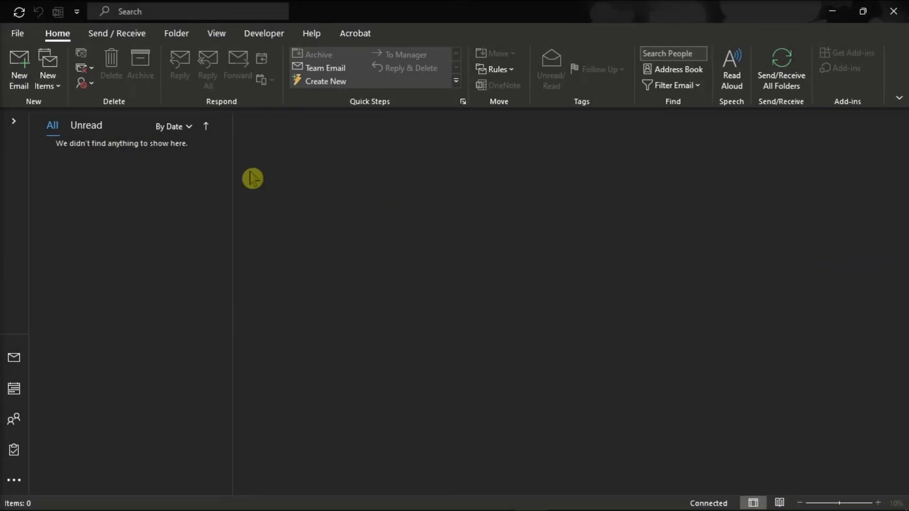
click(17, 33)
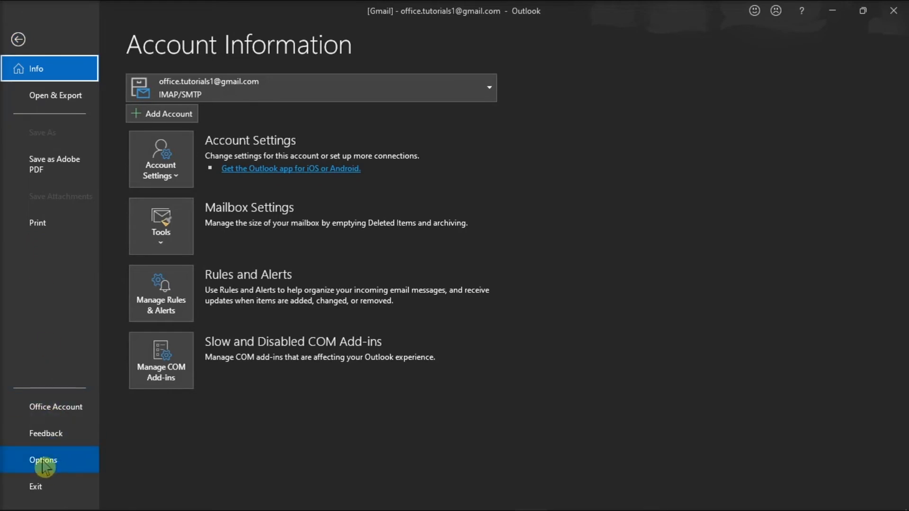
Open Outlook Options on the Advanced page
click(43, 459)
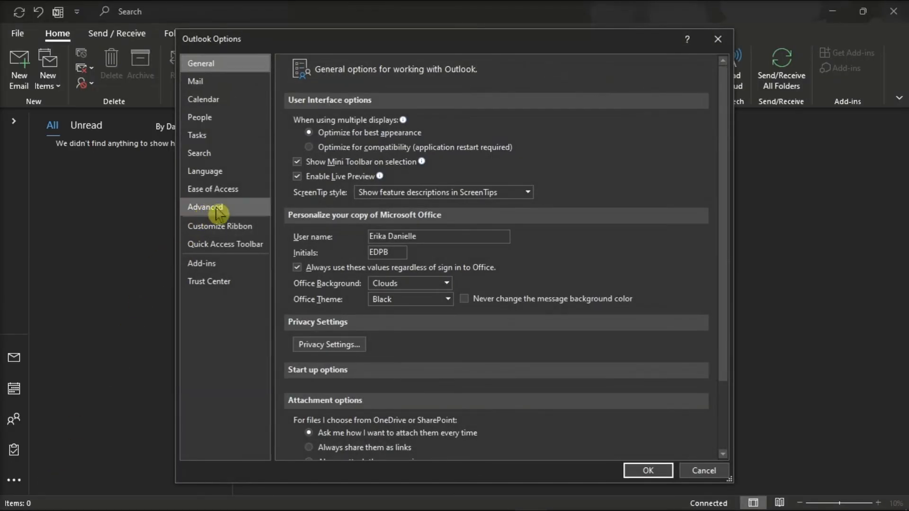
click(205, 206)
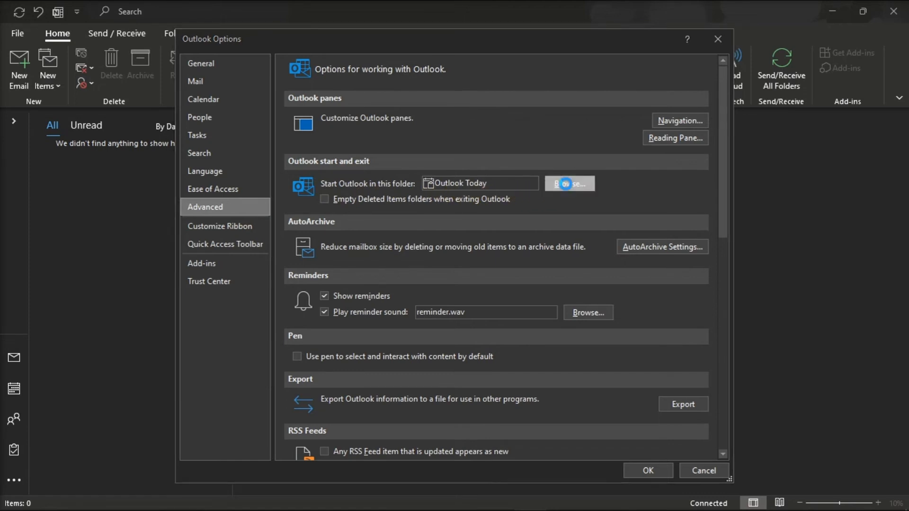
Set the start-up folder to [Gmail] instead of Outlook Today and apply
click(569, 184)
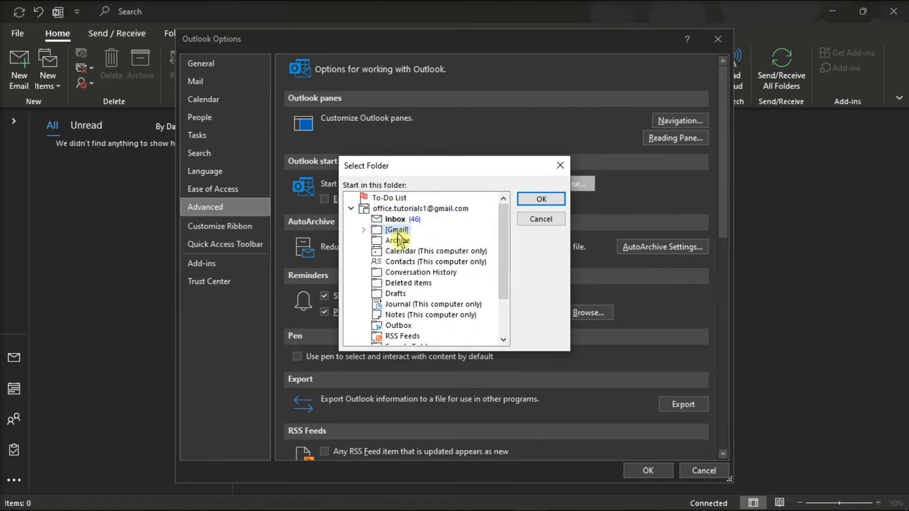
click(540, 199)
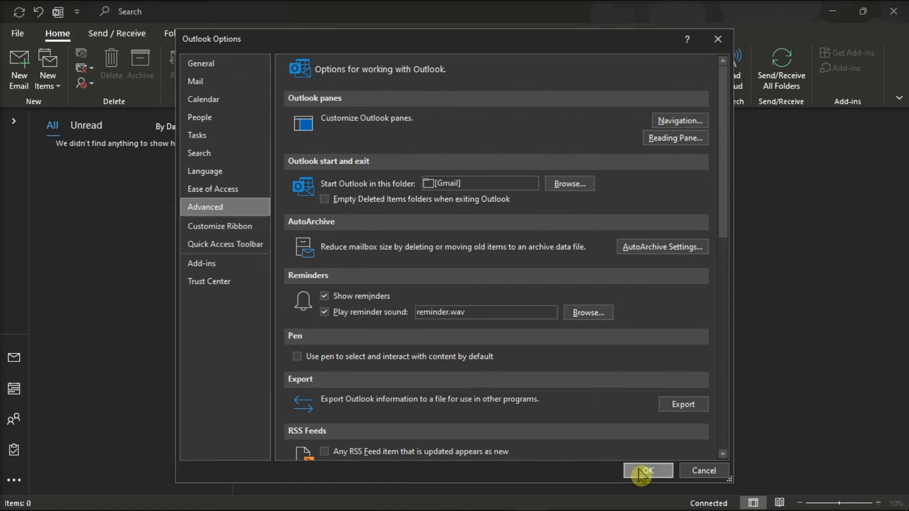
click(647, 470)
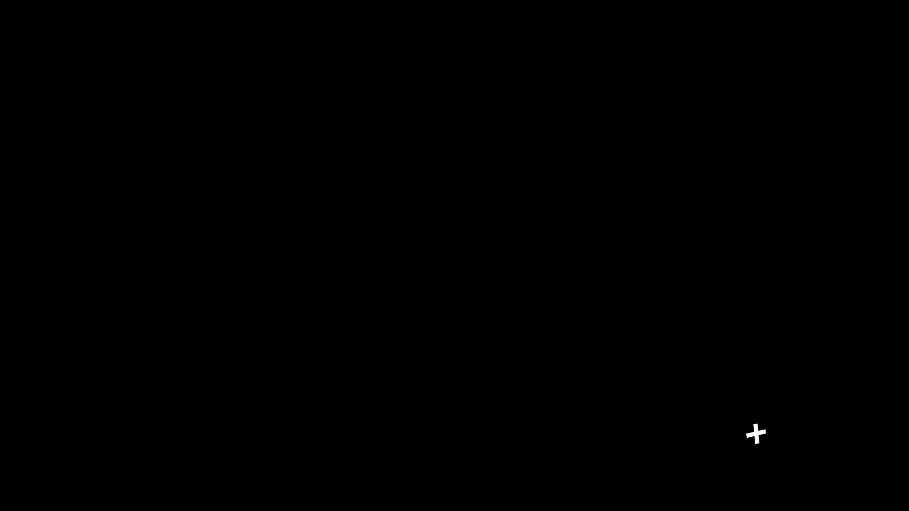
mouse_move(321, 173)
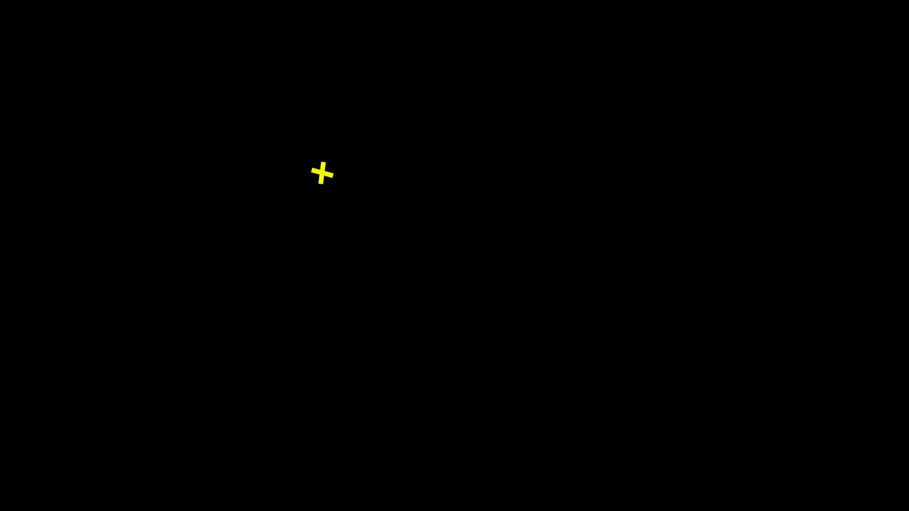